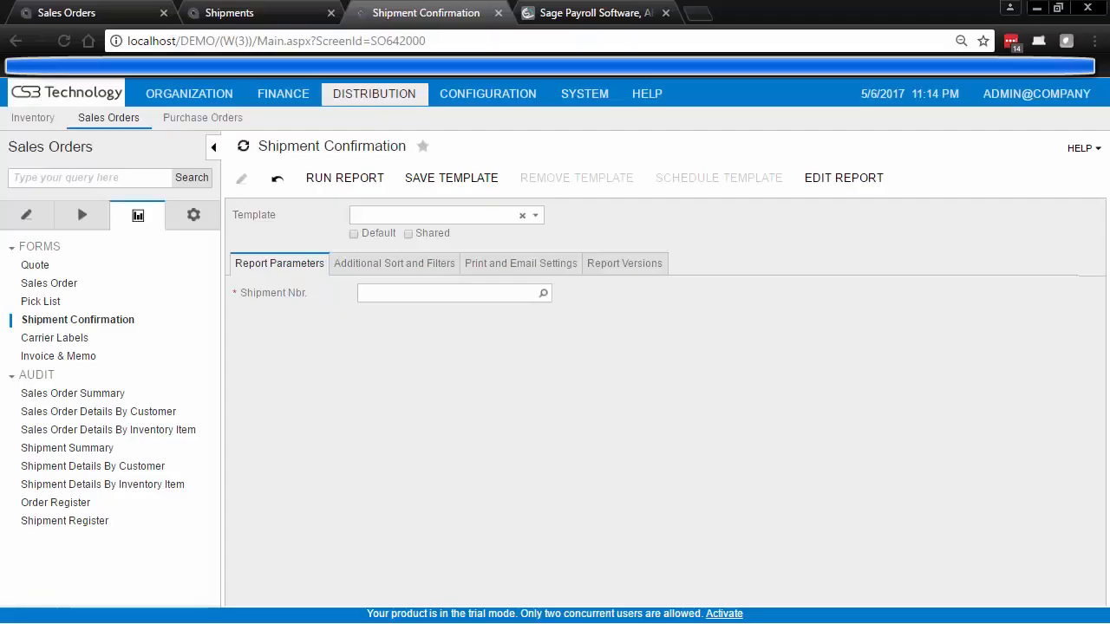
Check the report's versions, then enter 023348 as the Shipment Nbr. parameter
click(624, 263)
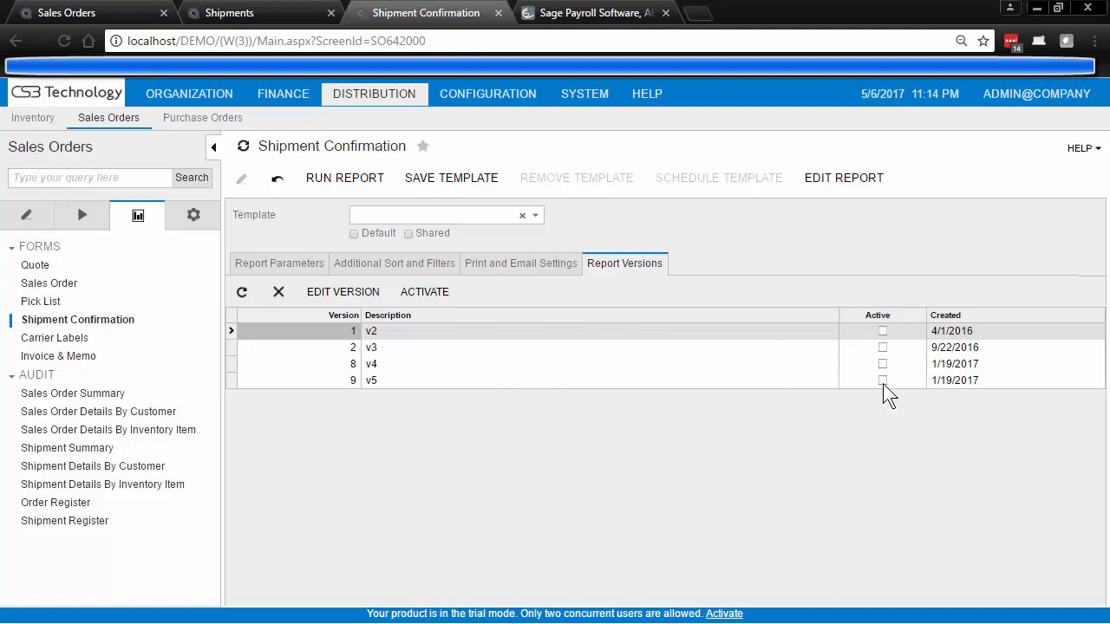
click(279, 264)
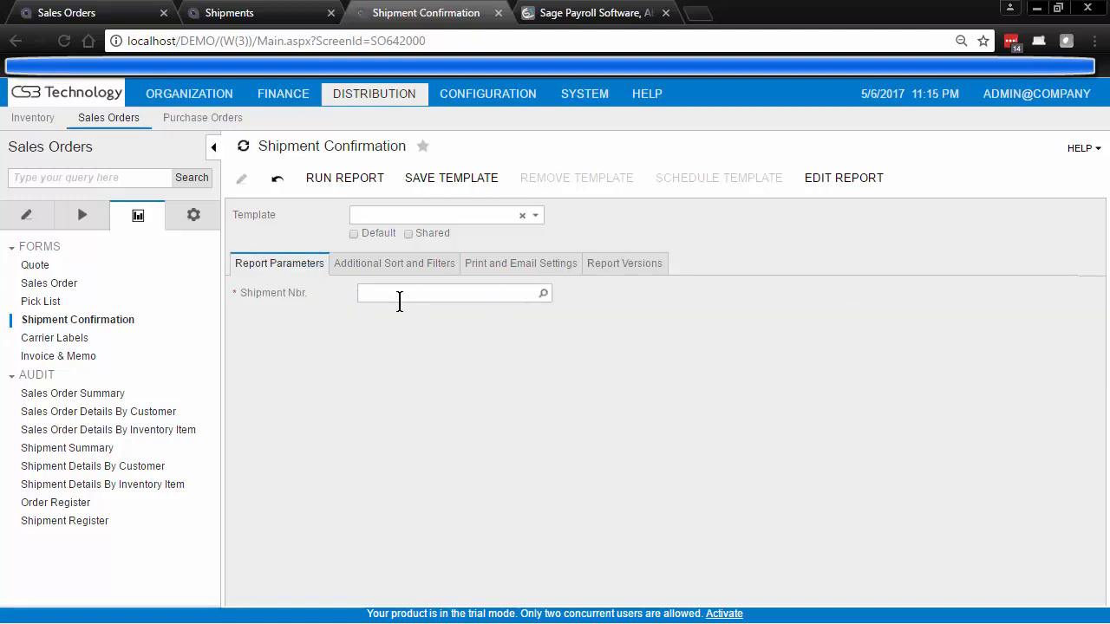
click(451, 292)
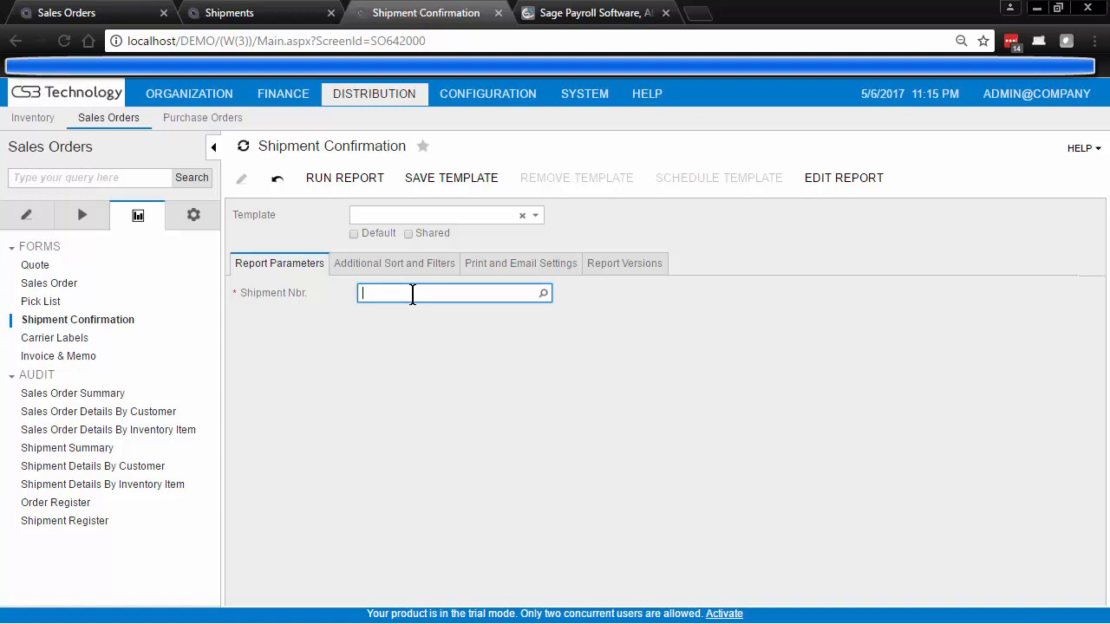
text(0233)
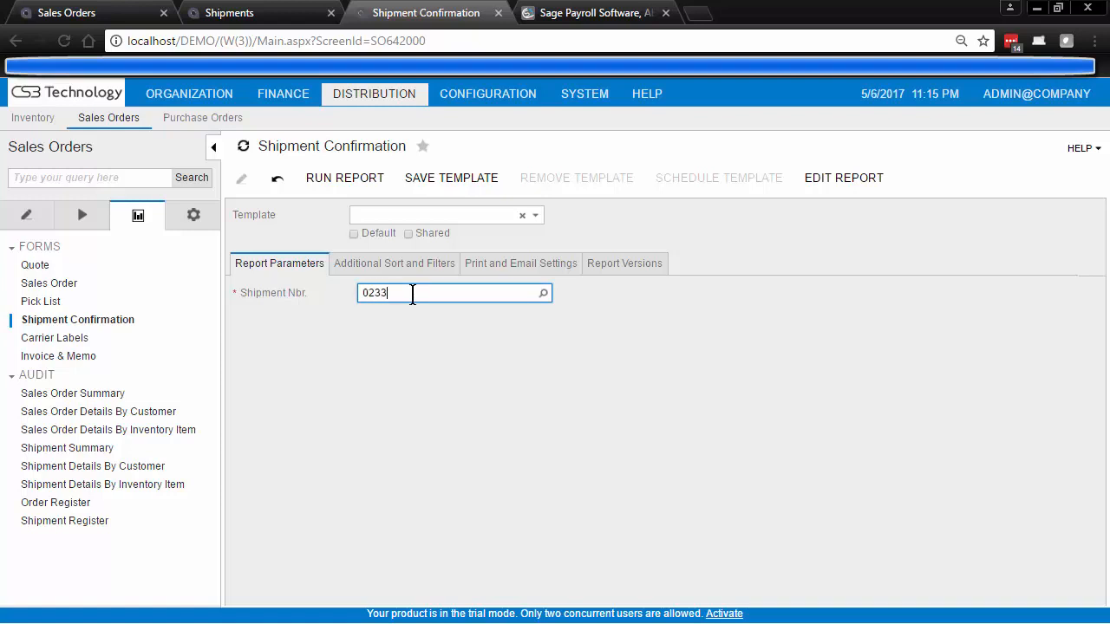
text(48)
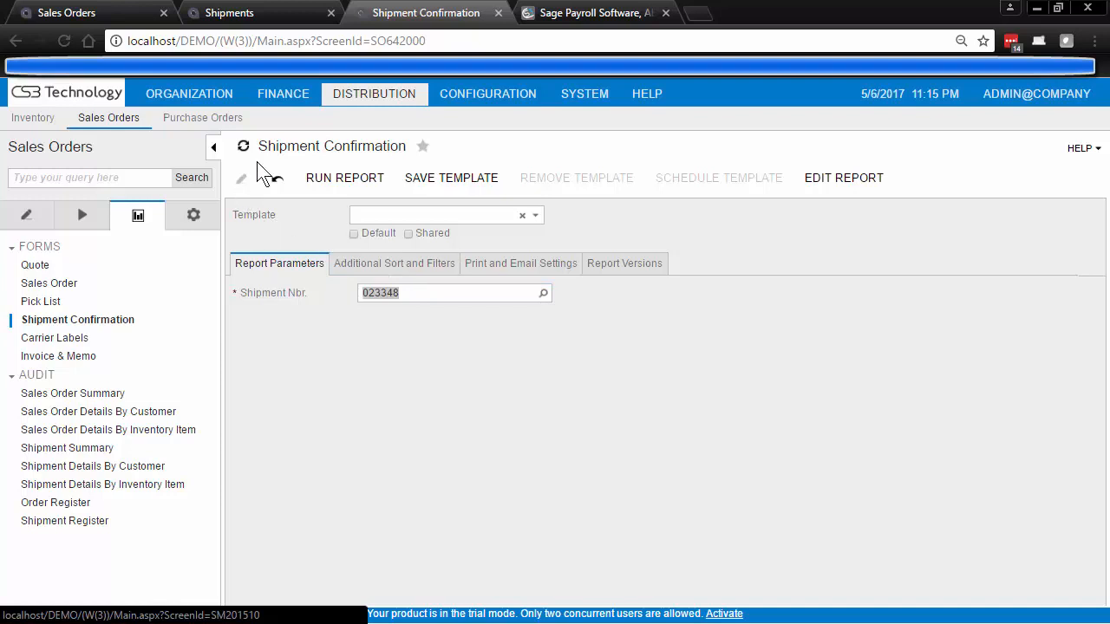
Run the Shipment Confirmation report for shipment 023348
click(344, 178)
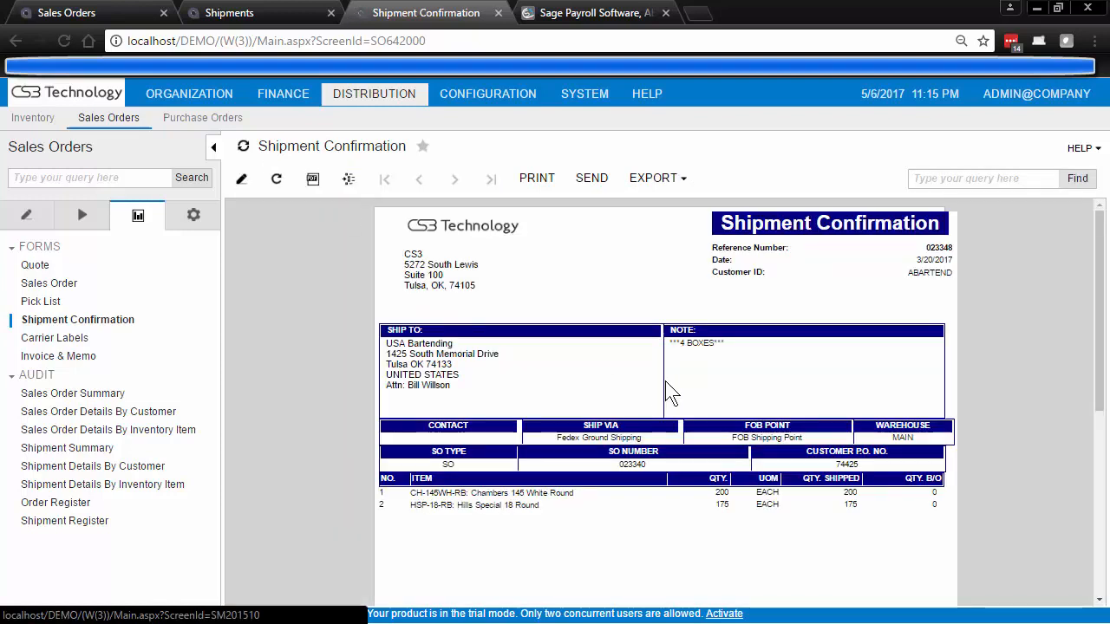
mouse_move(1040, 332)
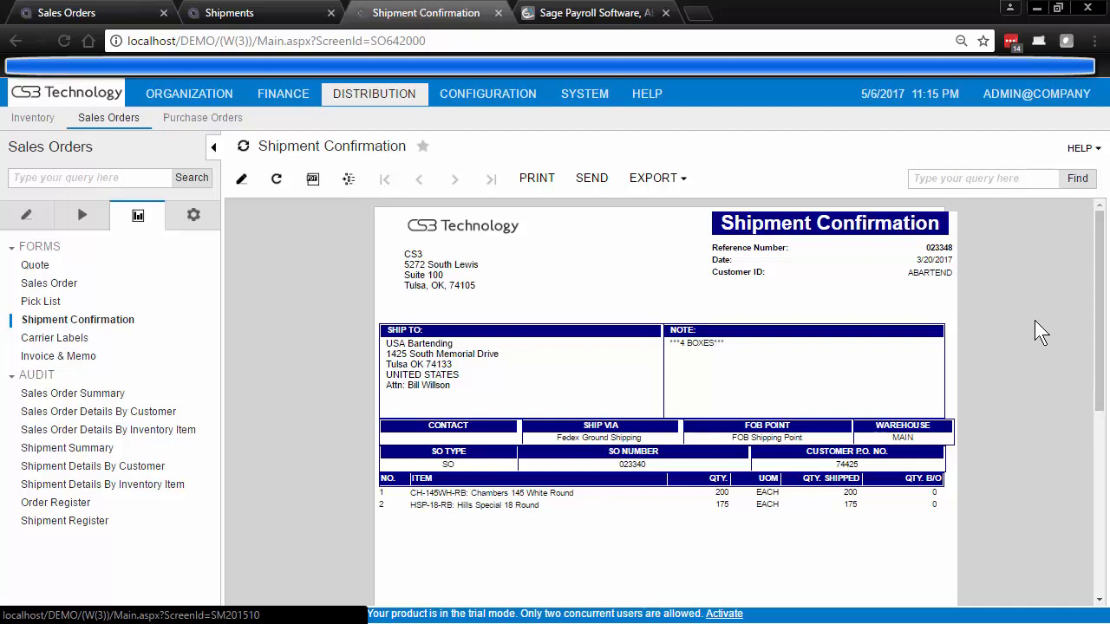
mouse_move(243, 34)
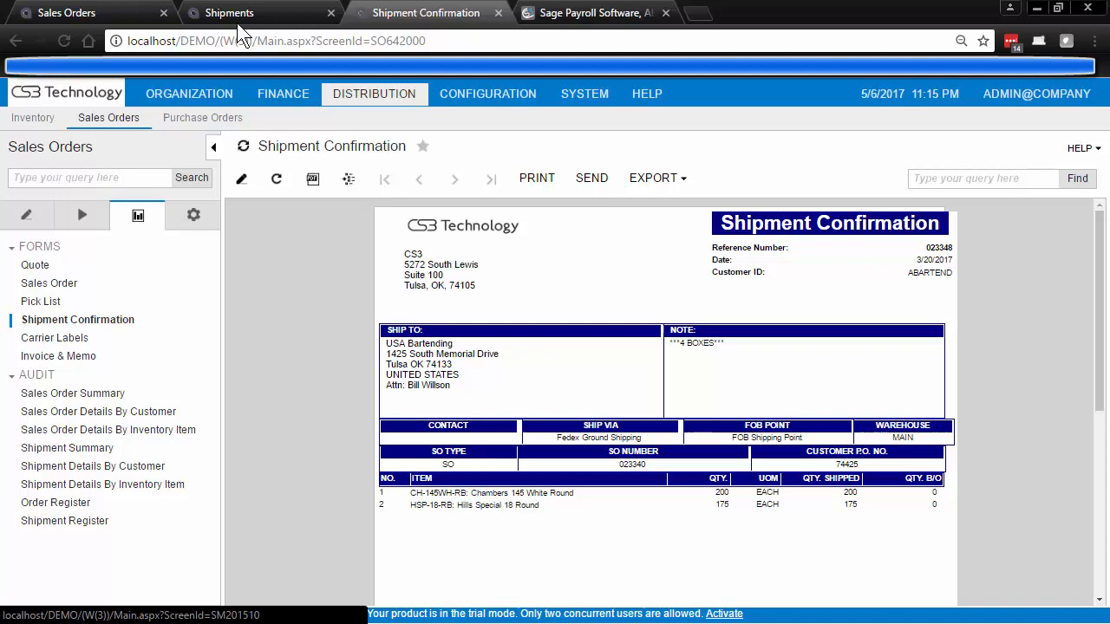
Review shipment 023348's shipping settings and packages from sales order 023340
click(65, 12)
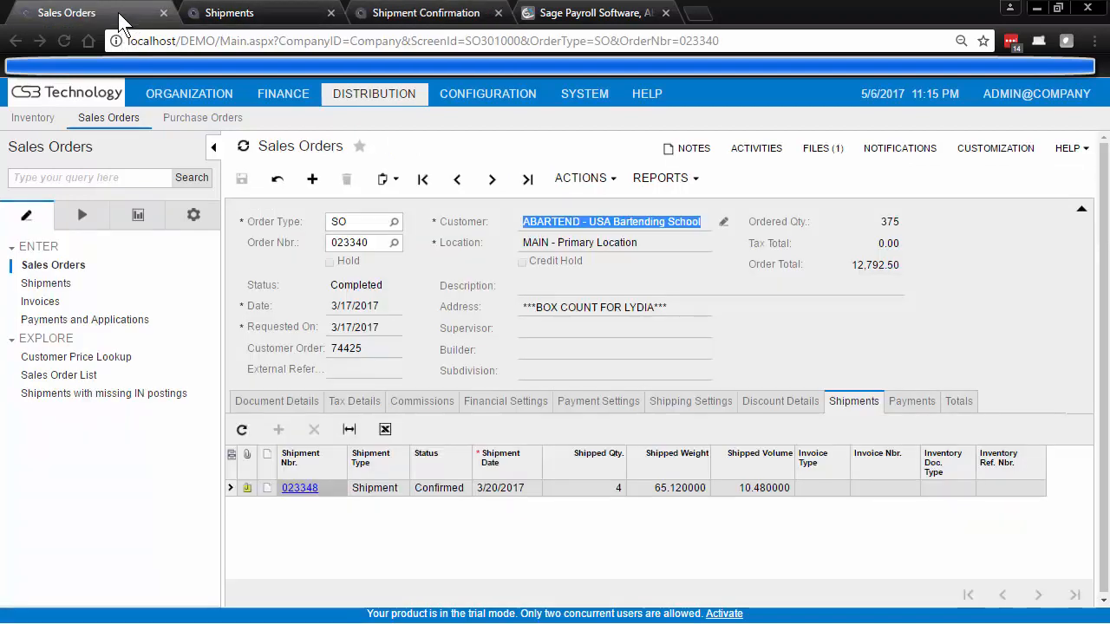
mouse_move(336, 381)
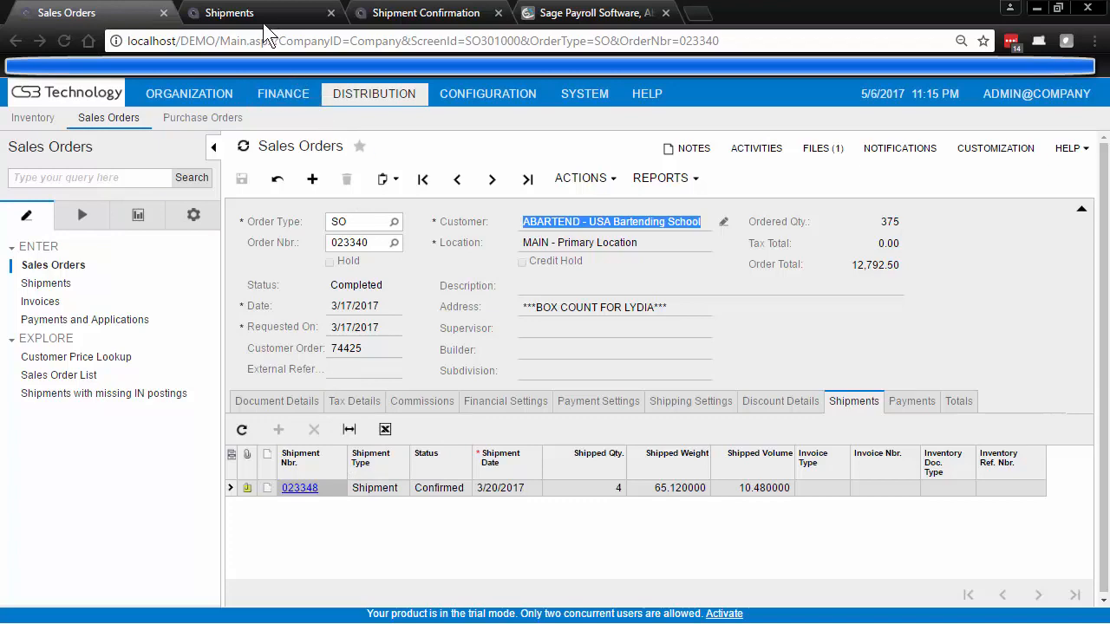
click(299, 487)
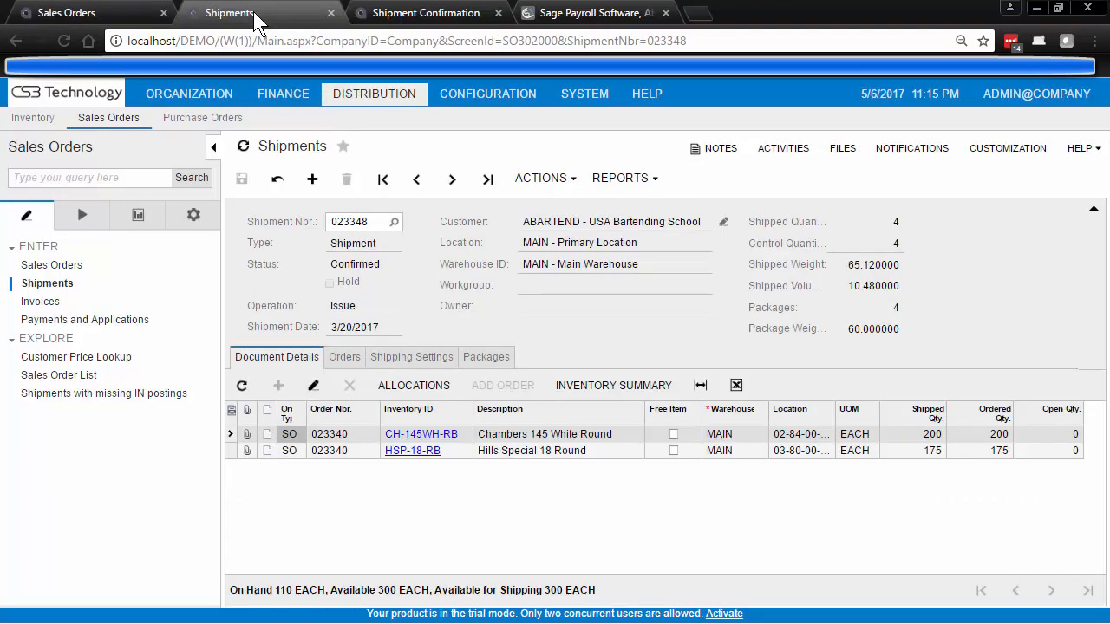
click(411, 357)
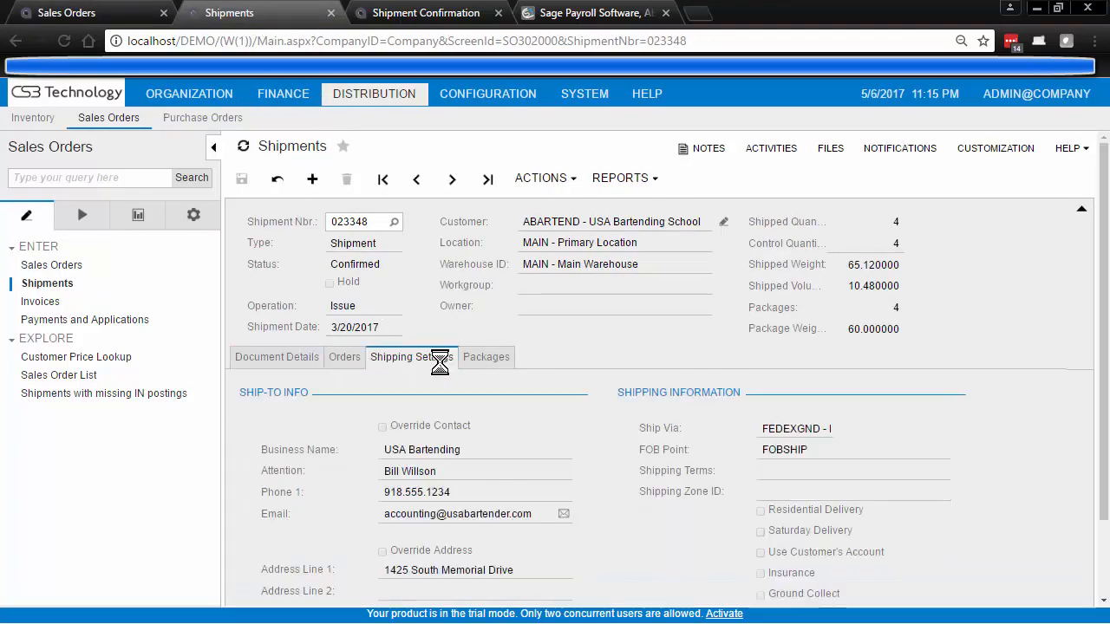
click(487, 356)
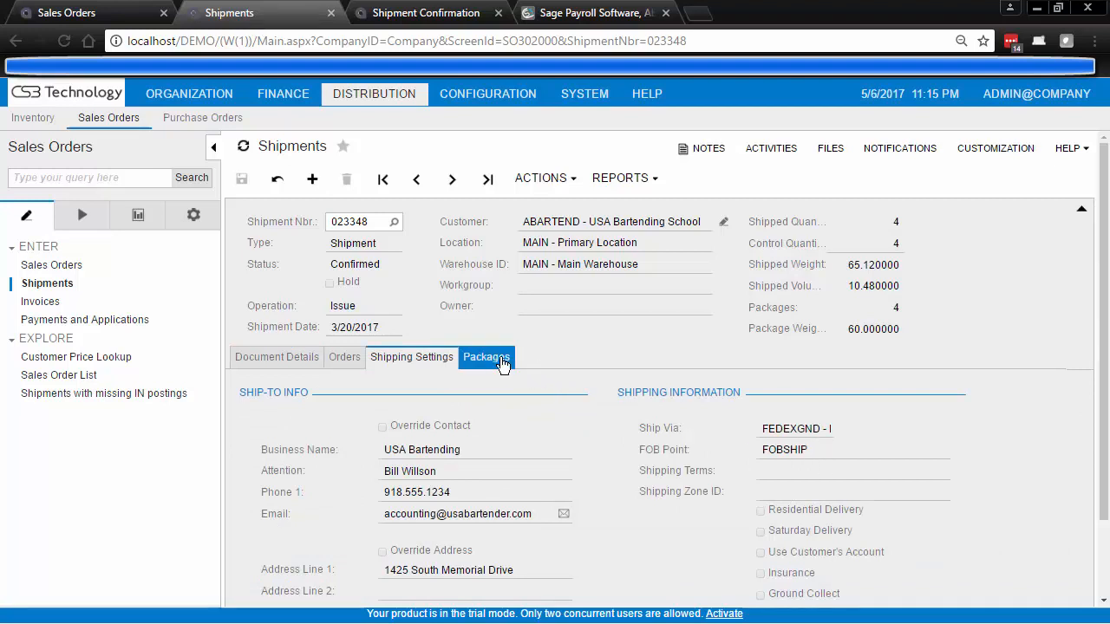
click(485, 356)
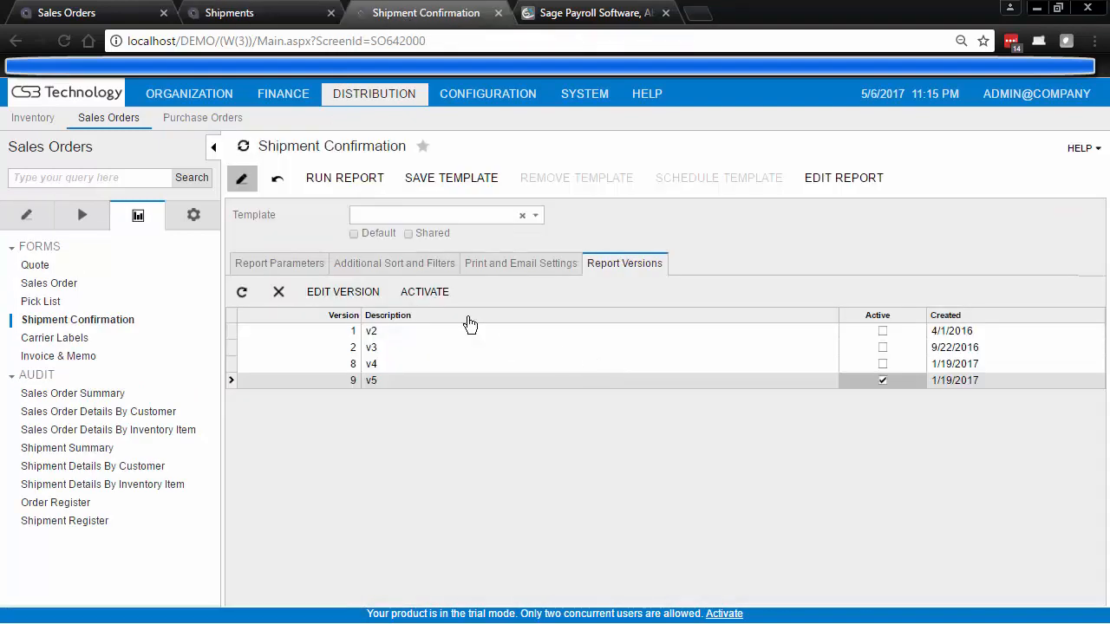
Re-enter shipment 023348 in Report Parameters and rerun the report
click(279, 263)
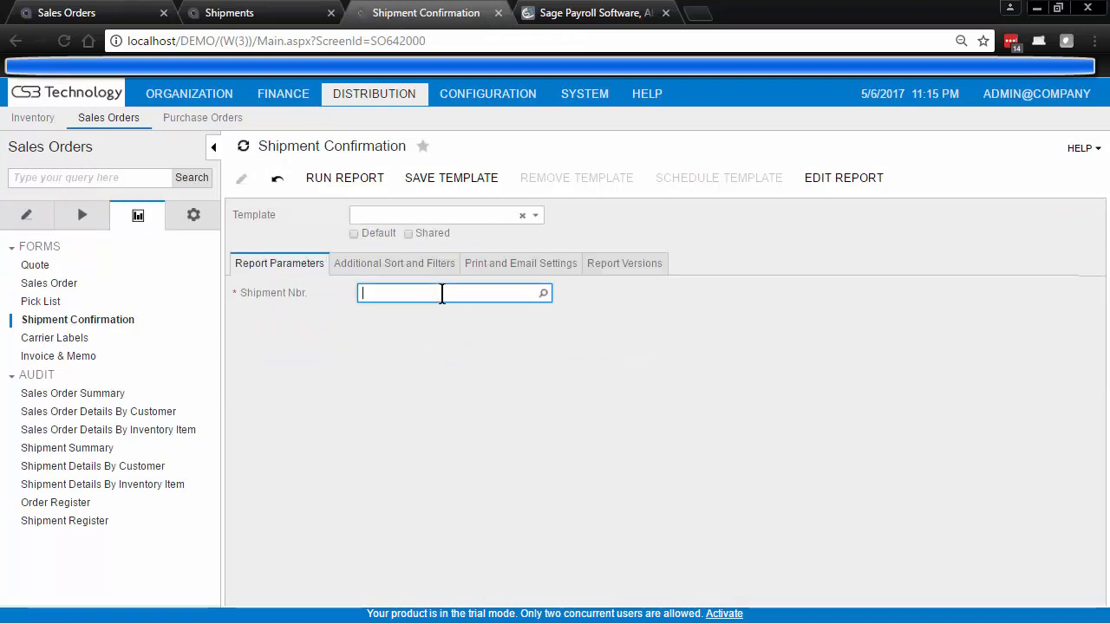
text(023348)
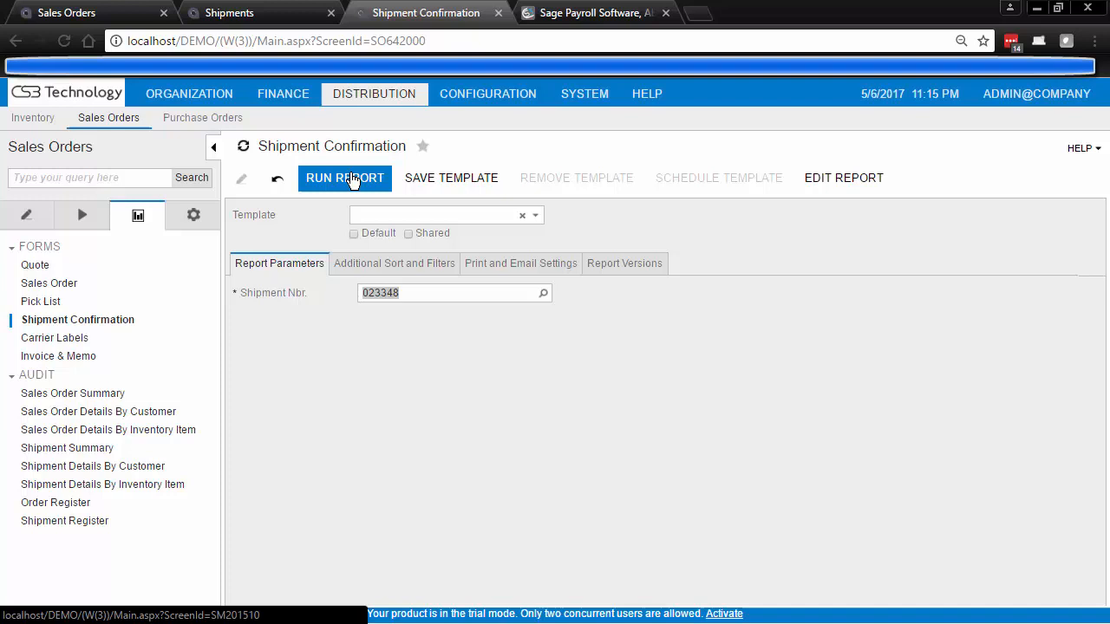
click(344, 178)
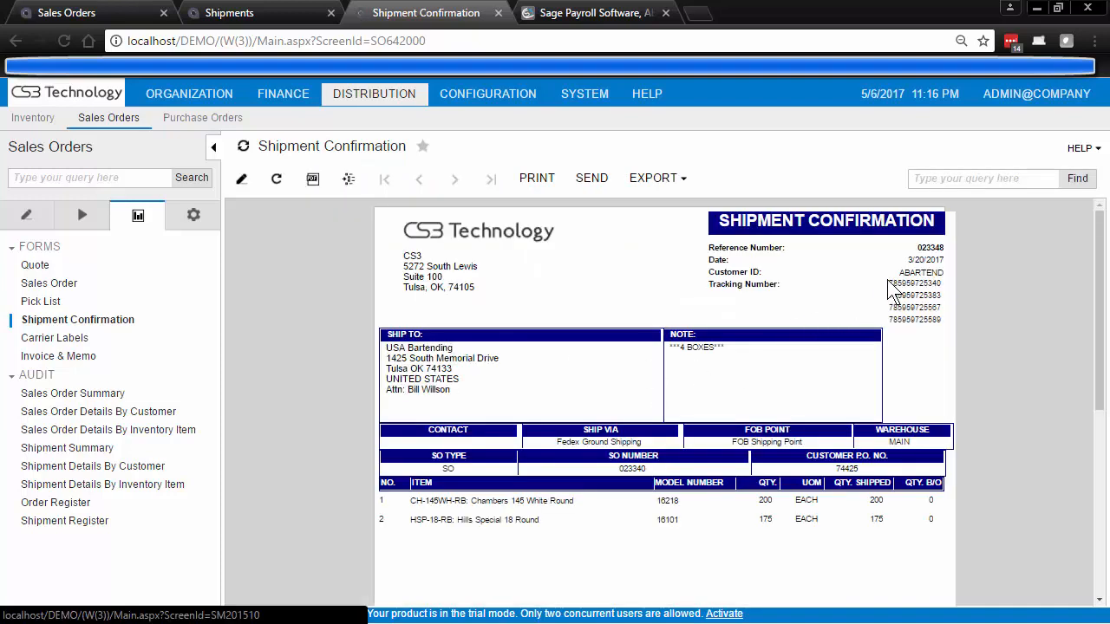
mouse_move(910, 338)
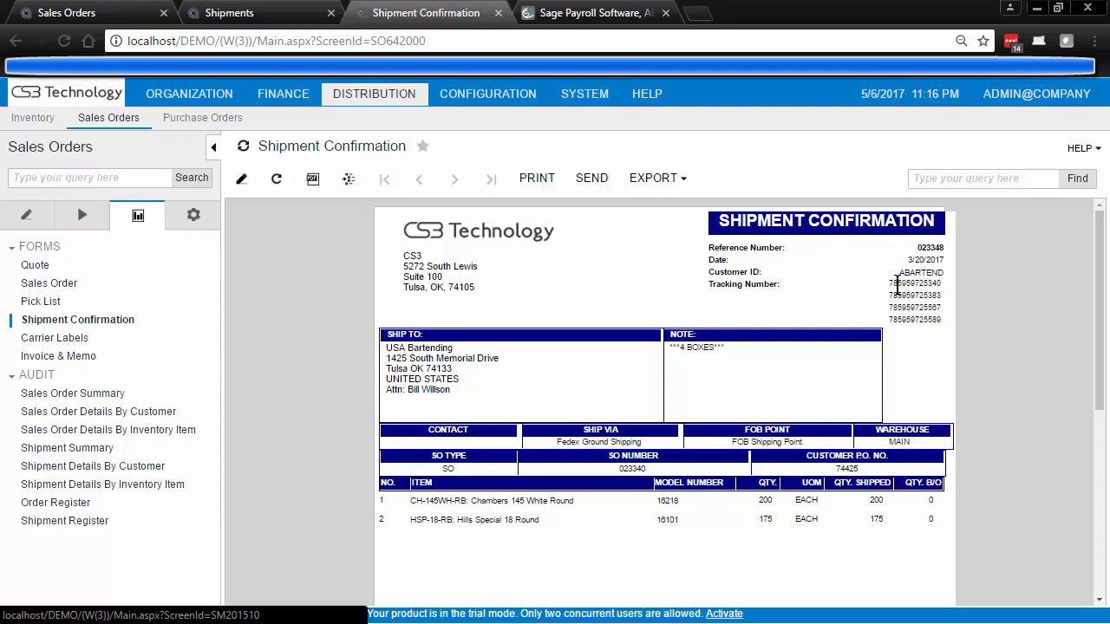
mouse_move(932, 319)
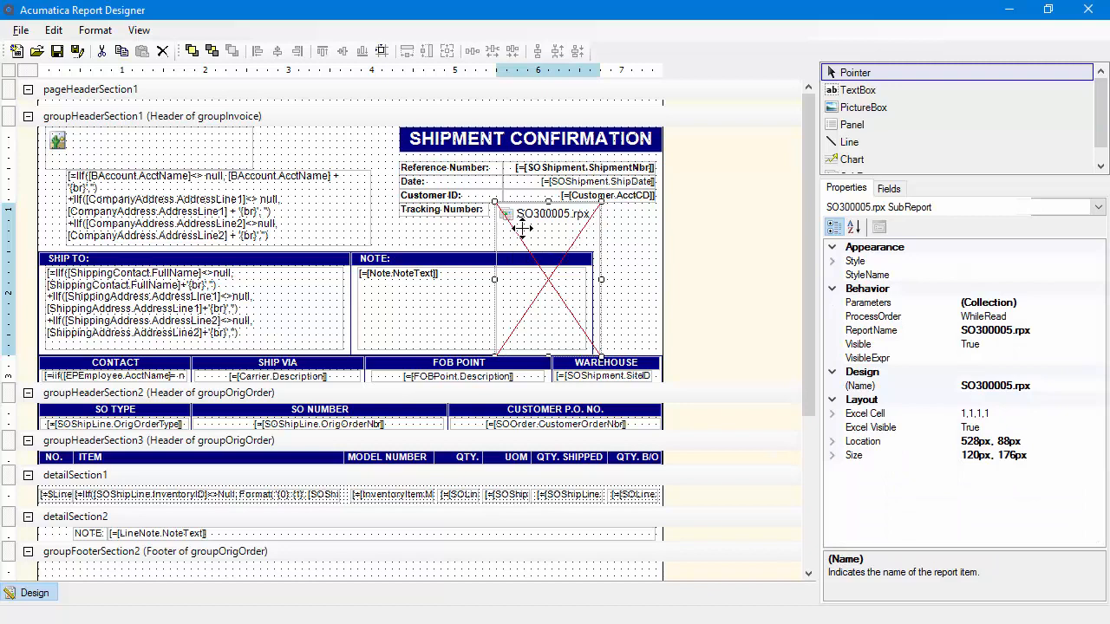
mouse_move(531, 230)
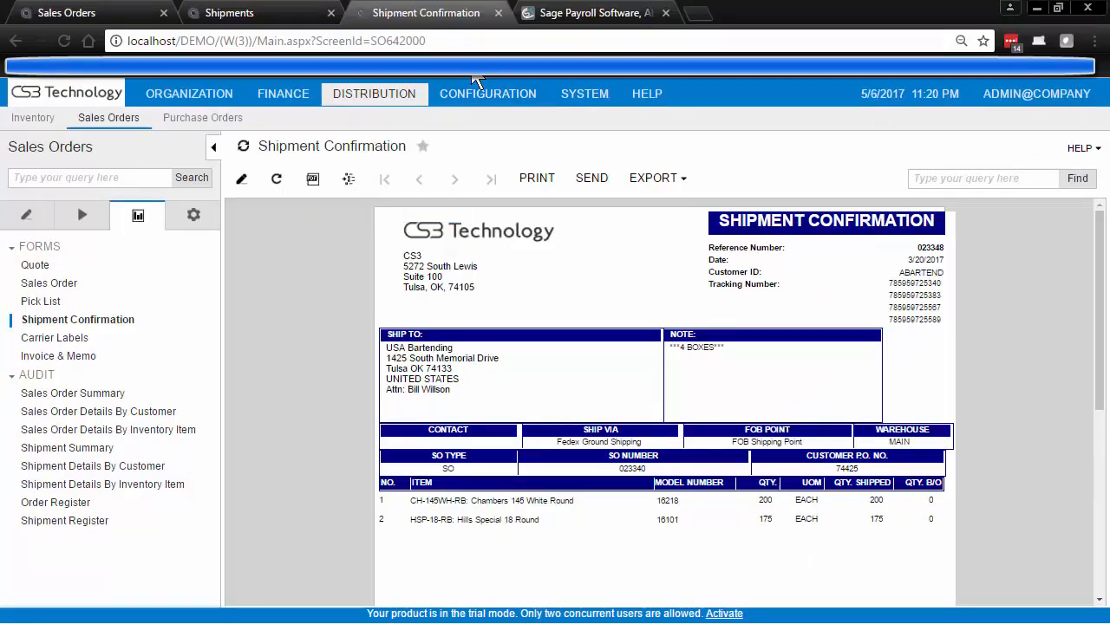
click(273, 40)
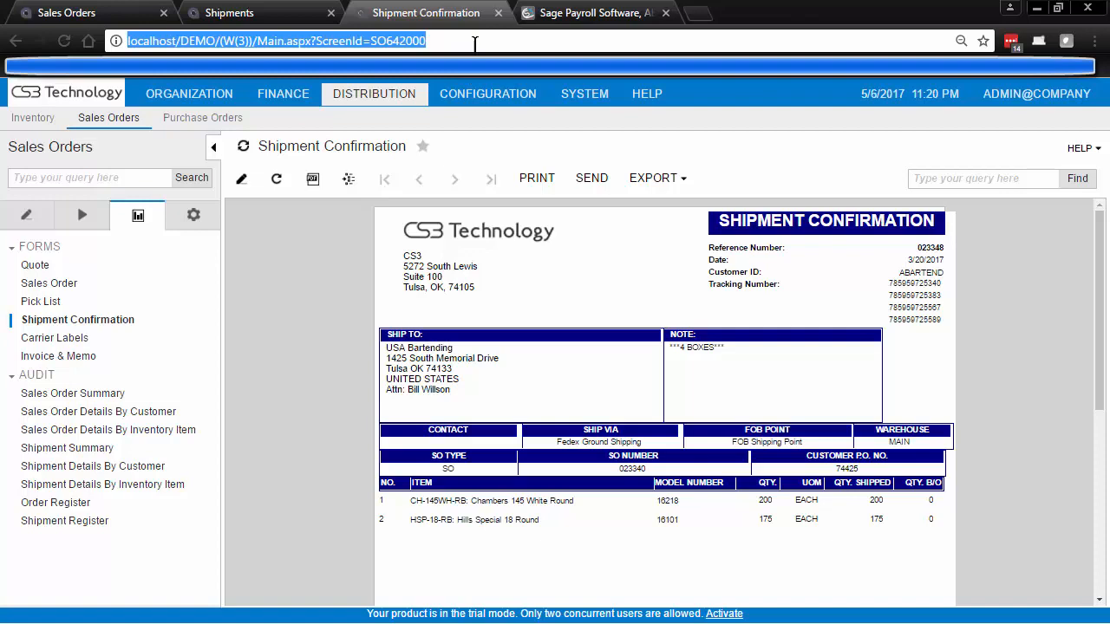
click(590, 12)
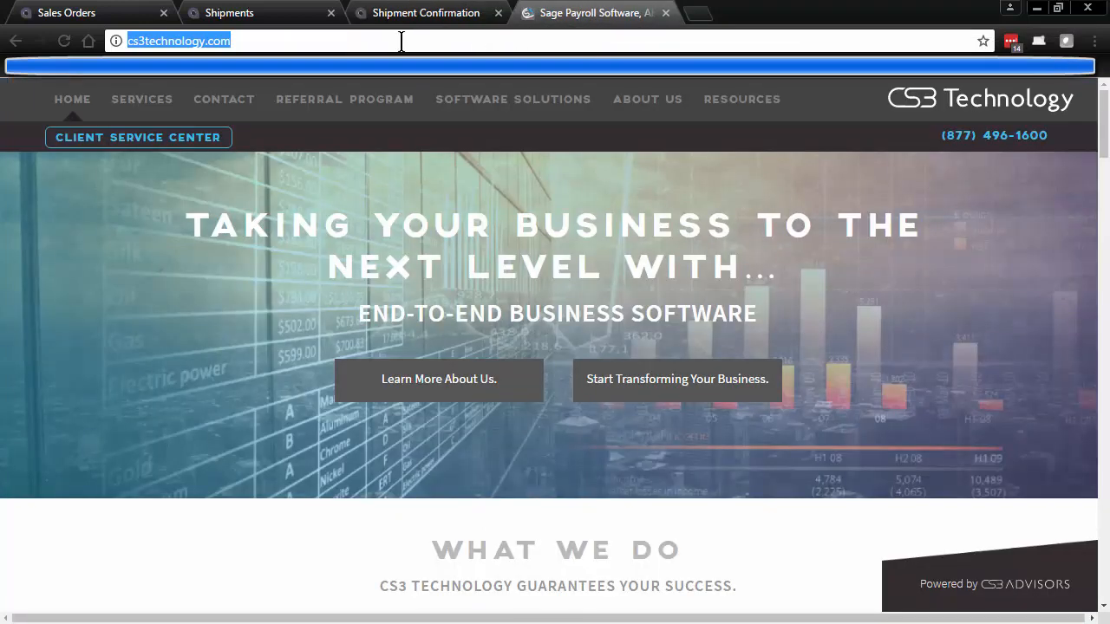
text(http://localhost/DEMO/(W(3))/Main.aspx?ScreenId=SO642000)
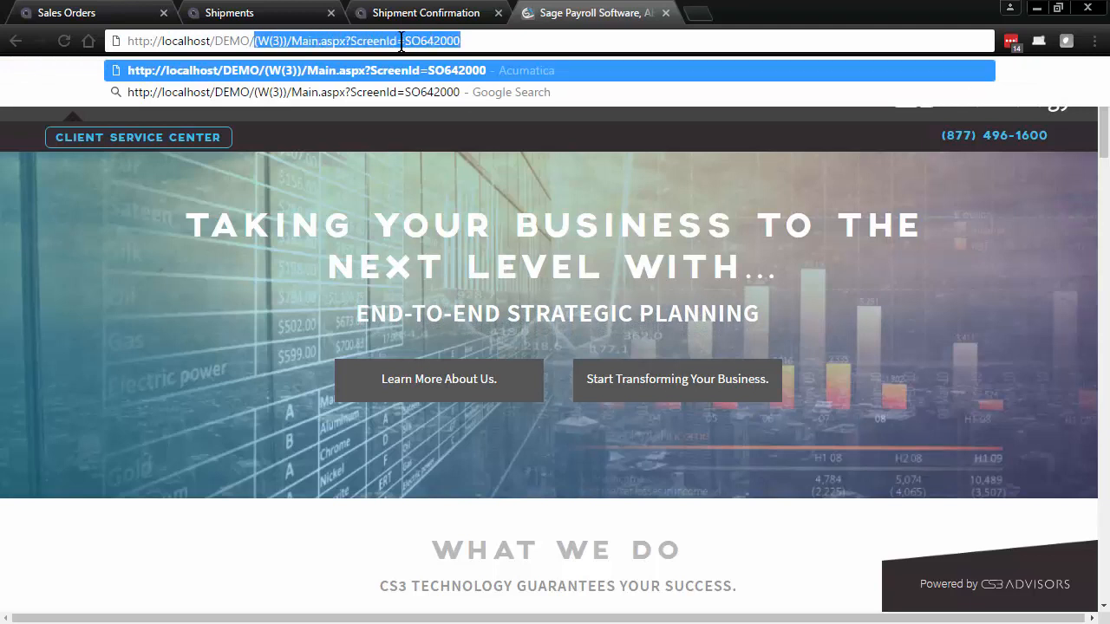
text(http://localhost/DEMO/)
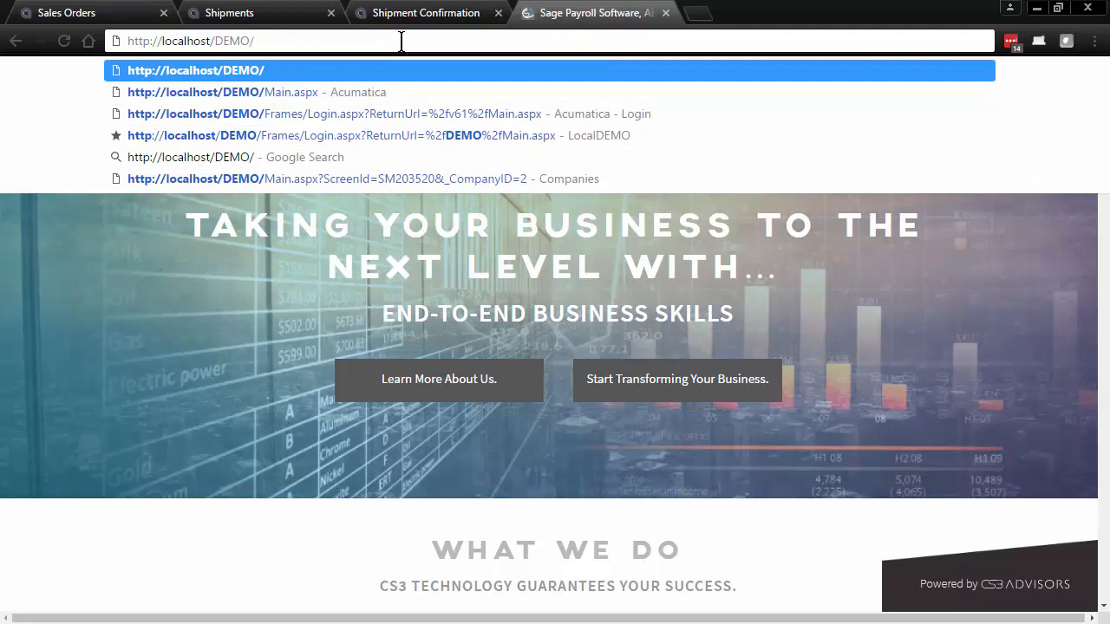
key(Backspace)
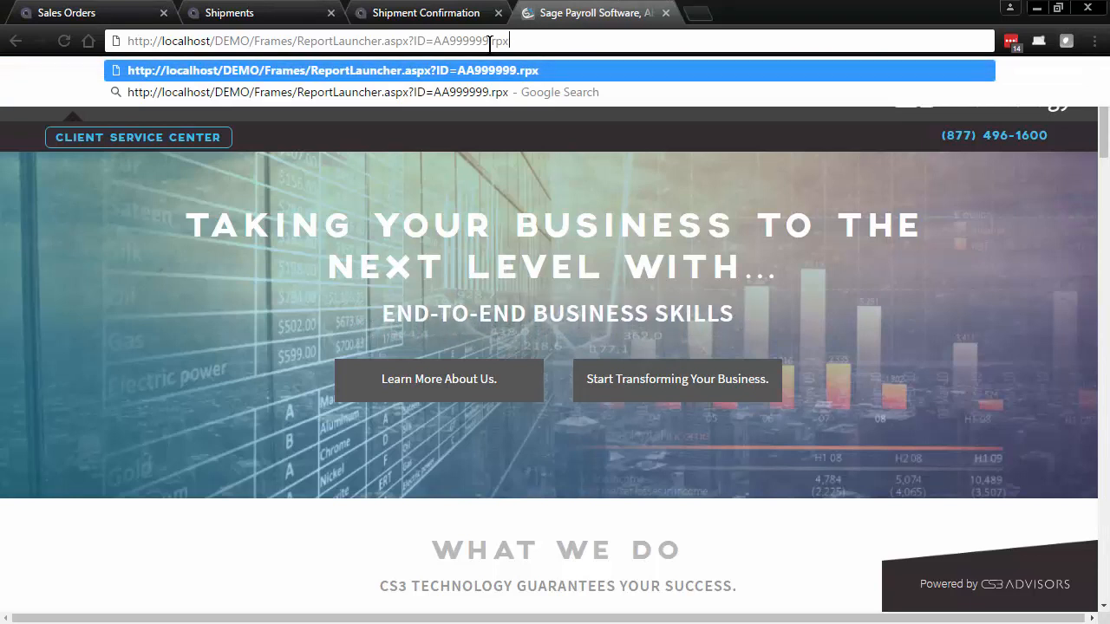
mouse_move(576, 69)
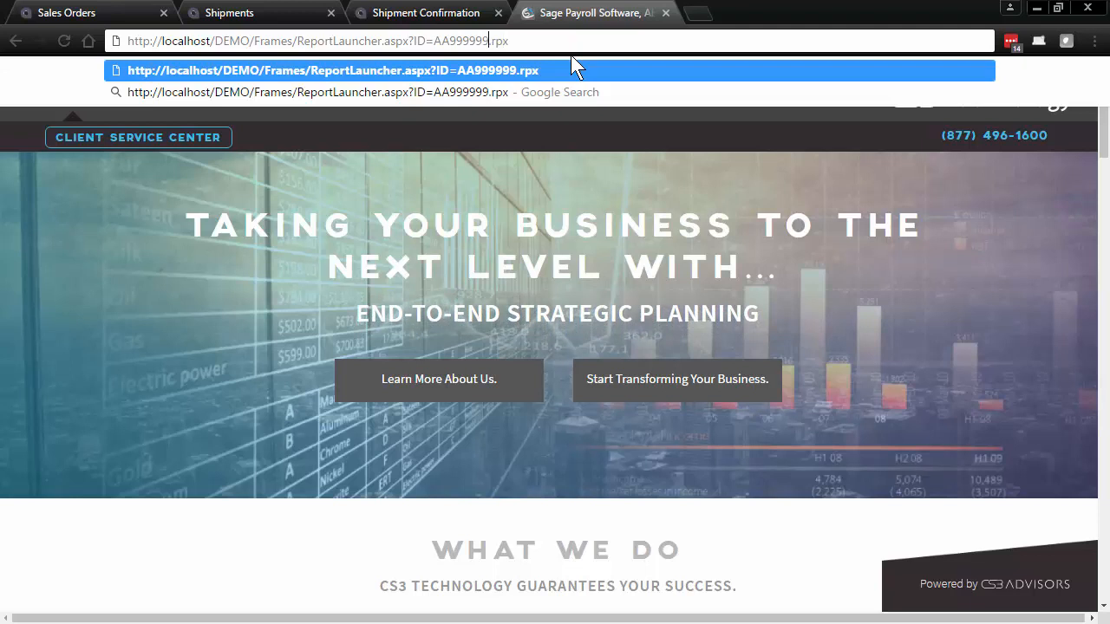
Replace report ID AA999999 with so300005 and load the ReportLauncher URL
double_click(461, 40)
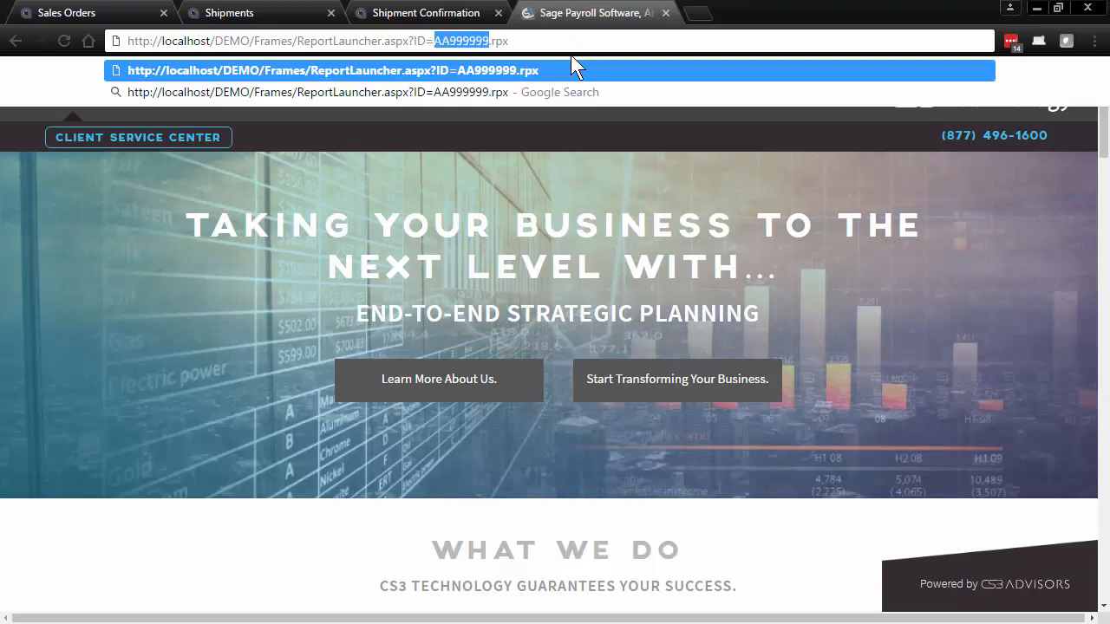
text(so)
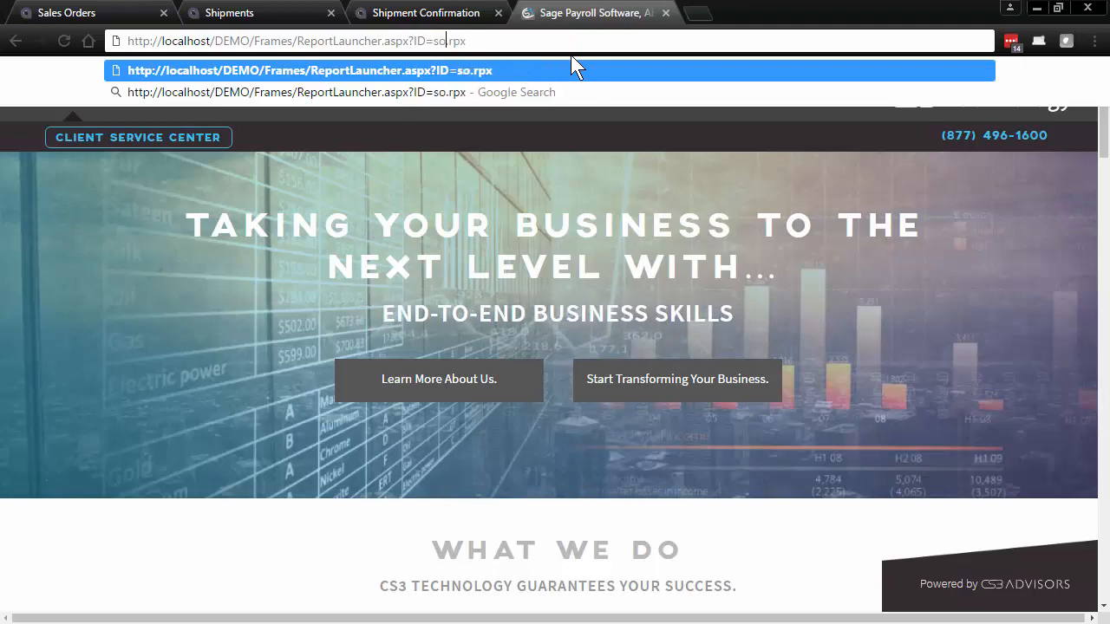
text(30000)
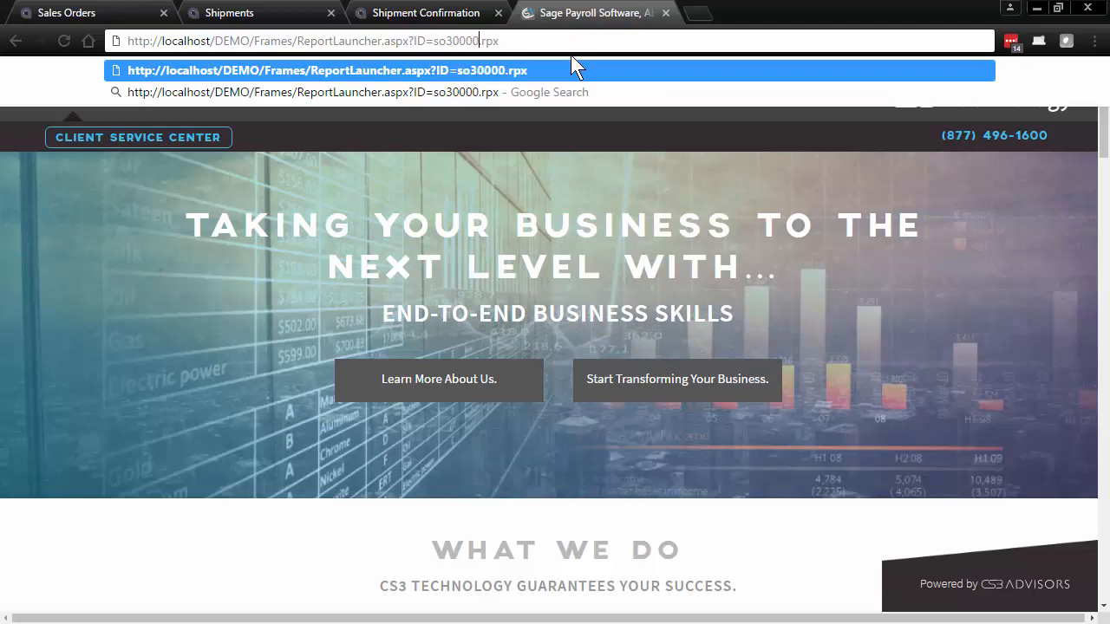
text(5)
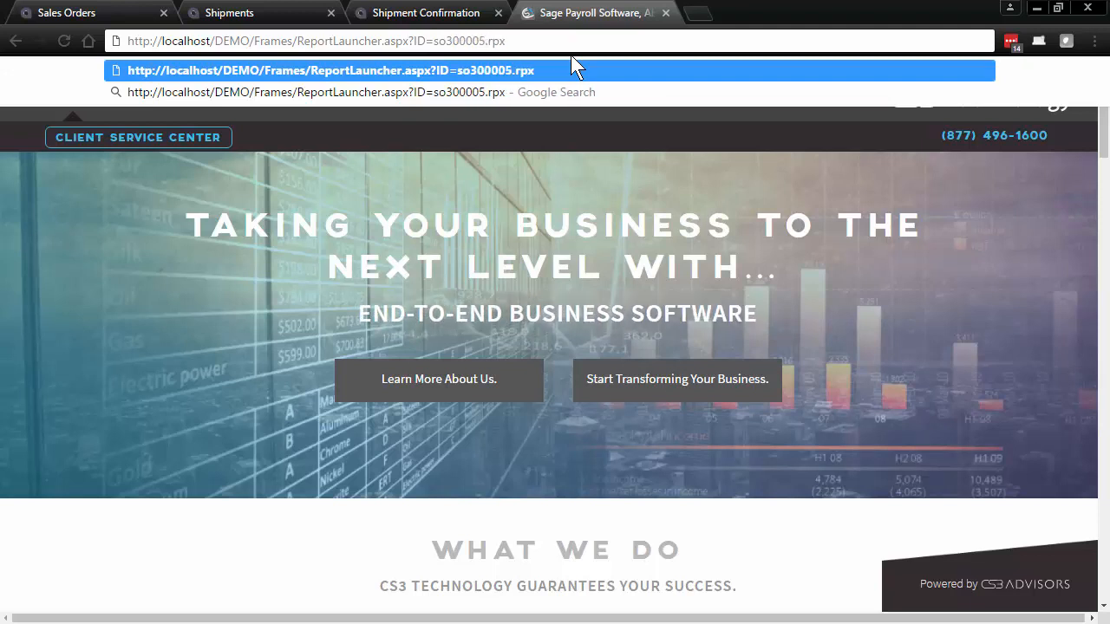
key(Return)
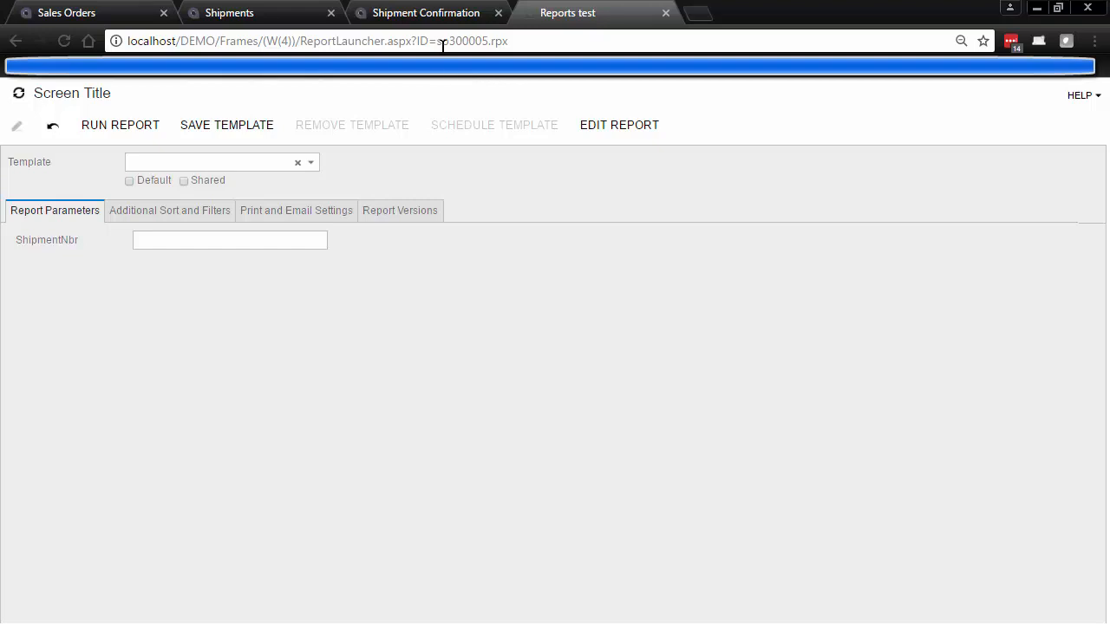
Set ShipmentNbr to 023348 and run the so300005 report
click(230, 241)
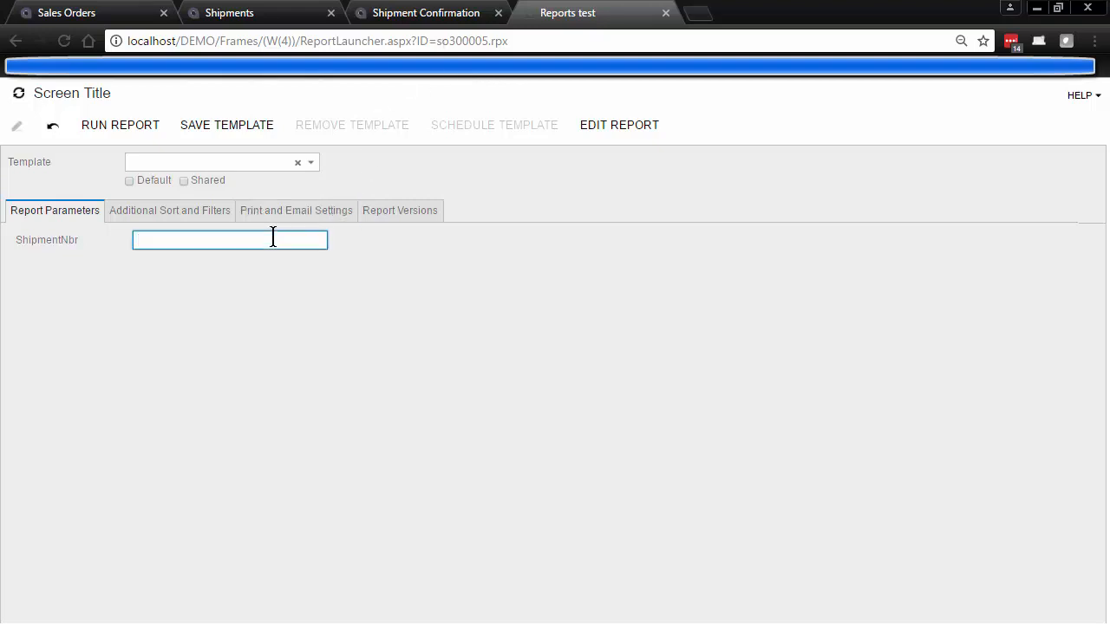
text(0233)
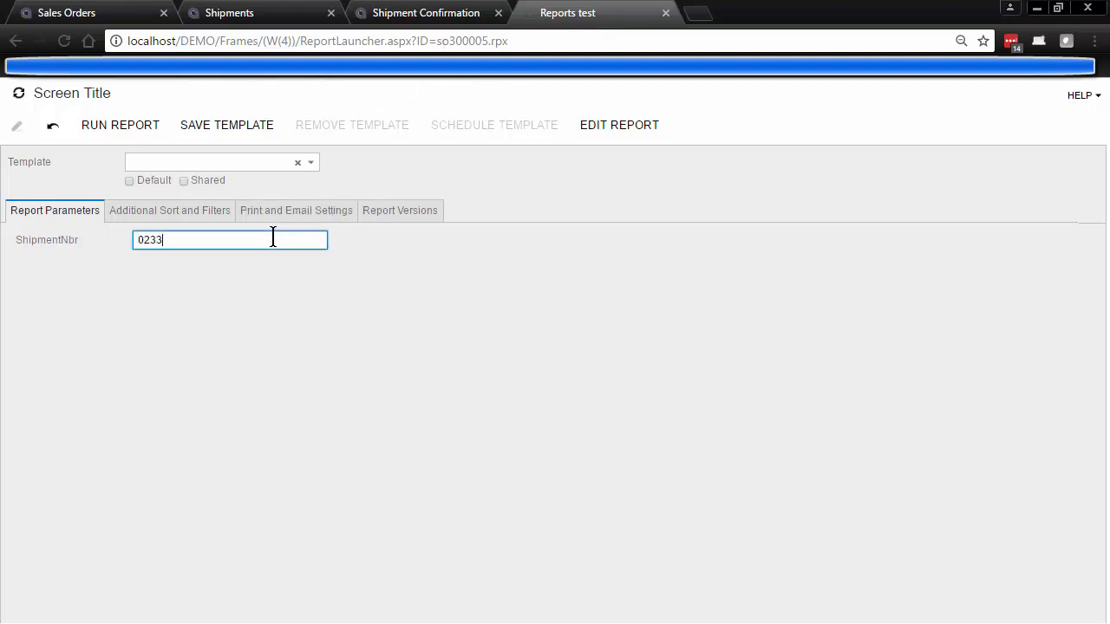
text(48)
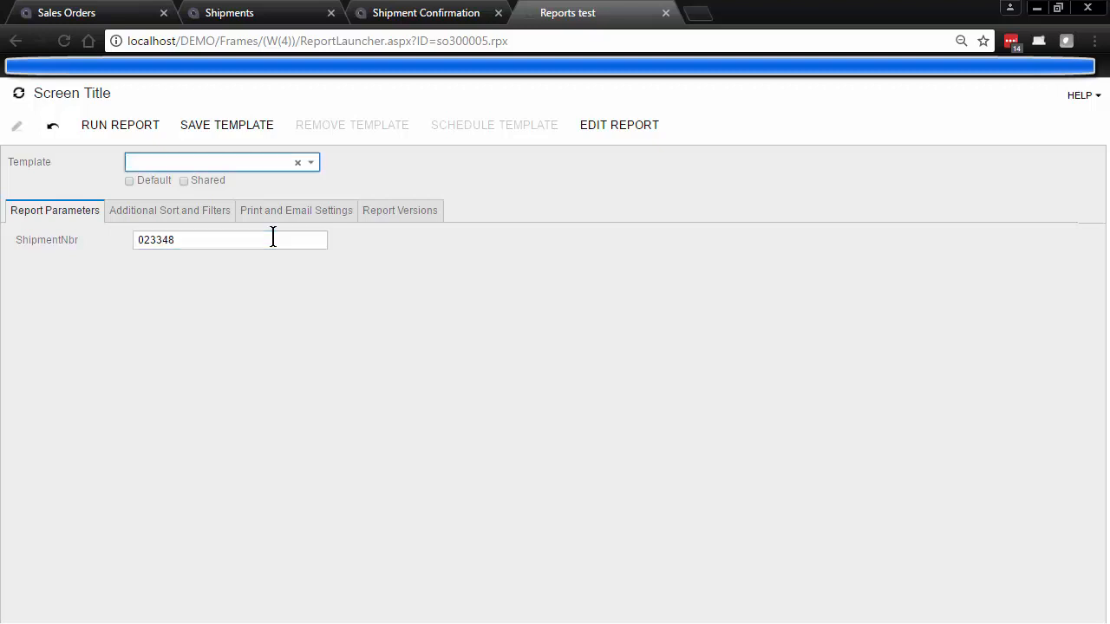
click(119, 125)
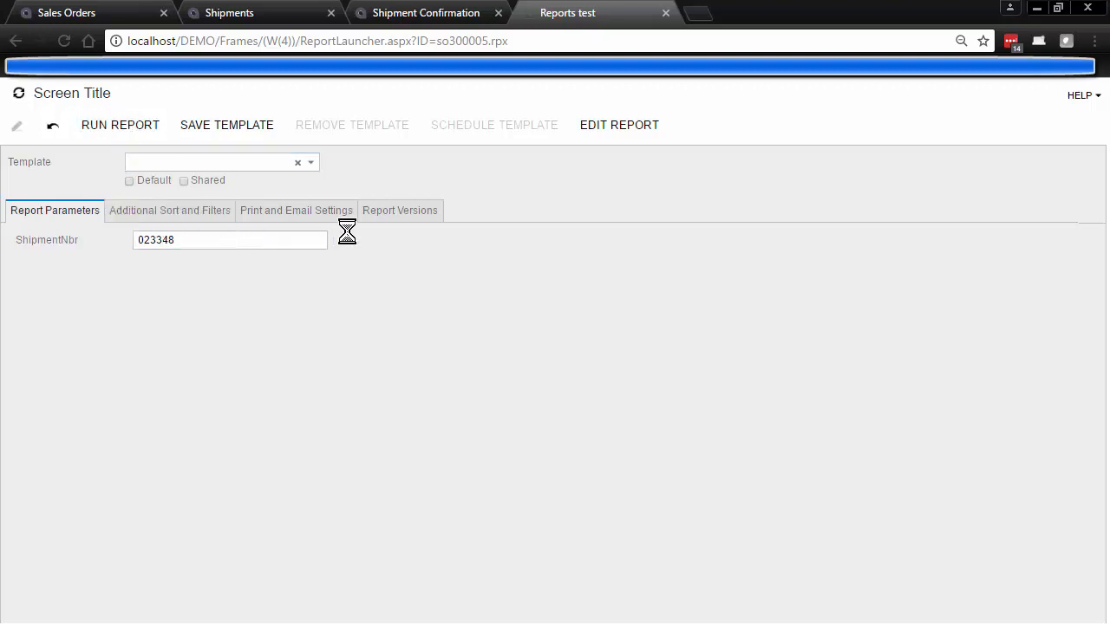
click(120, 124)
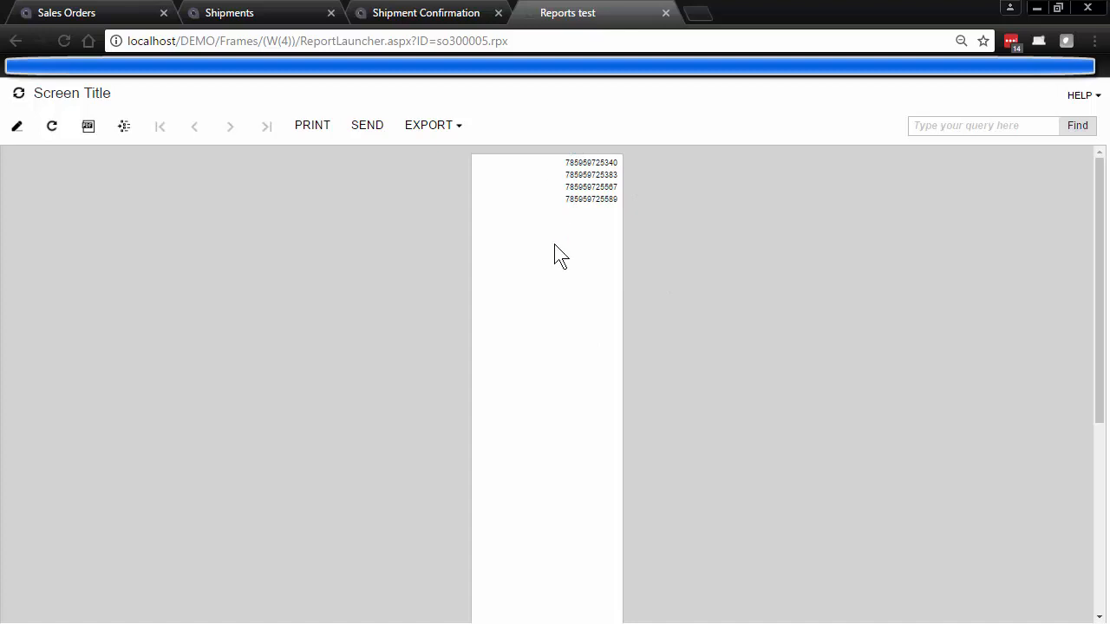
mouse_move(630, 216)
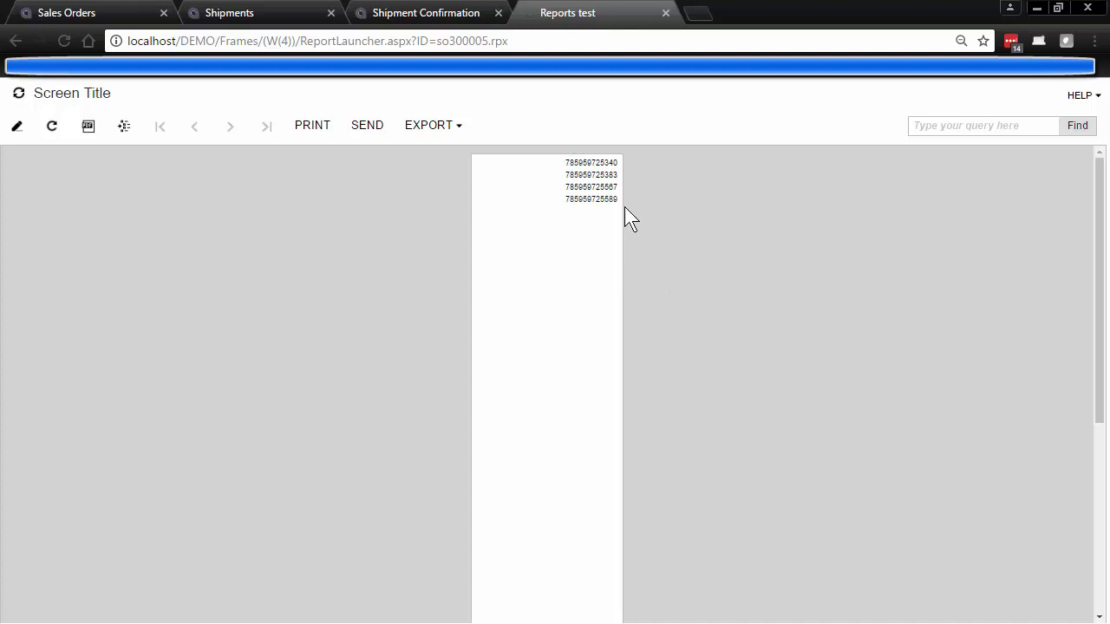
double_click(463, 41)
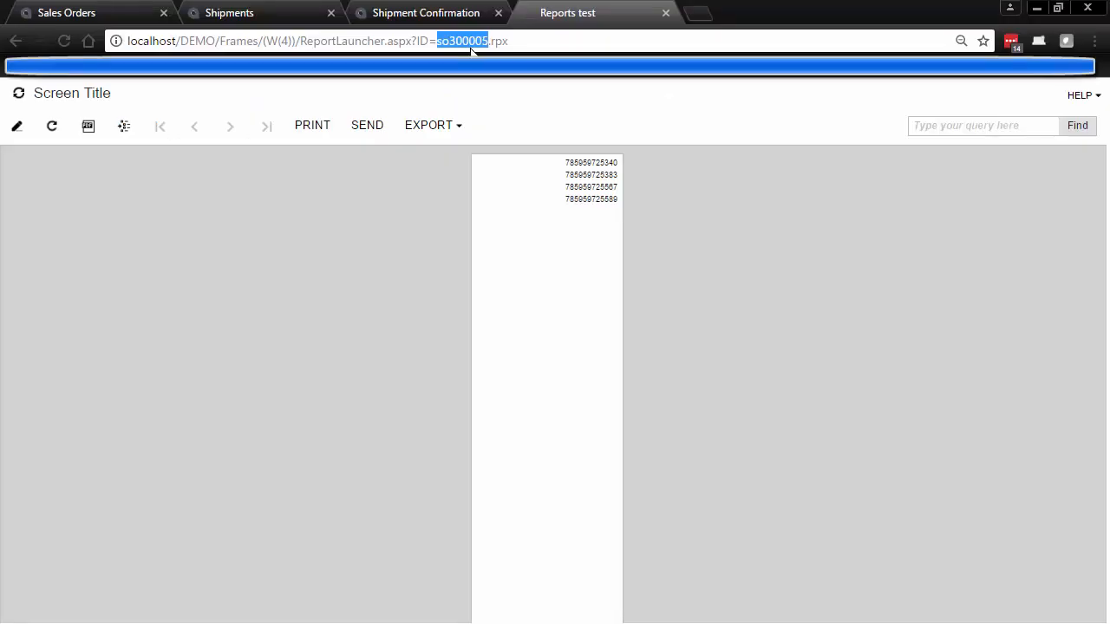